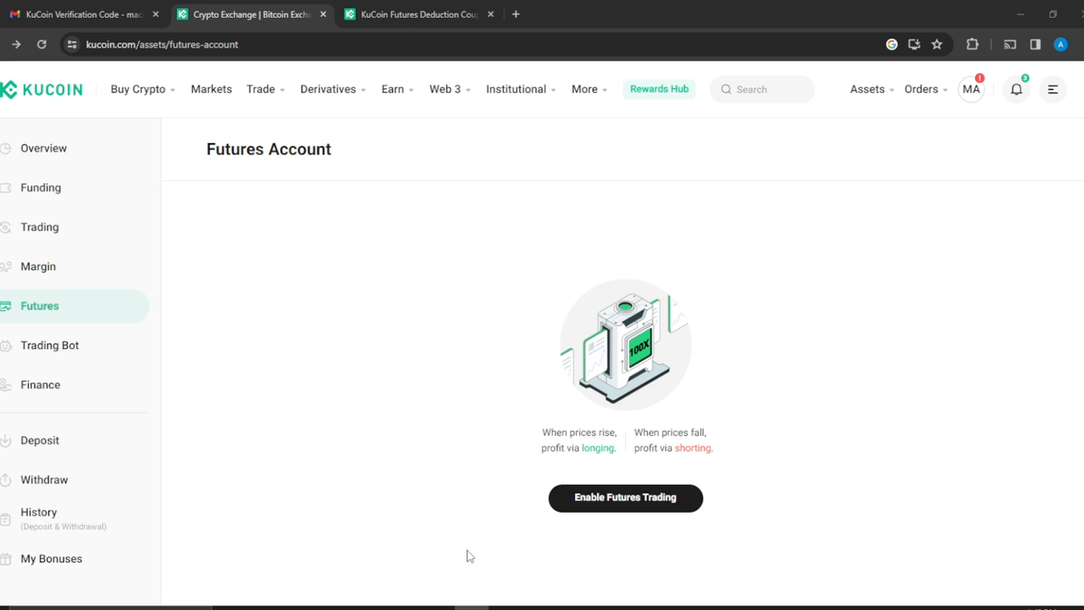
mouse_move(250, 15)
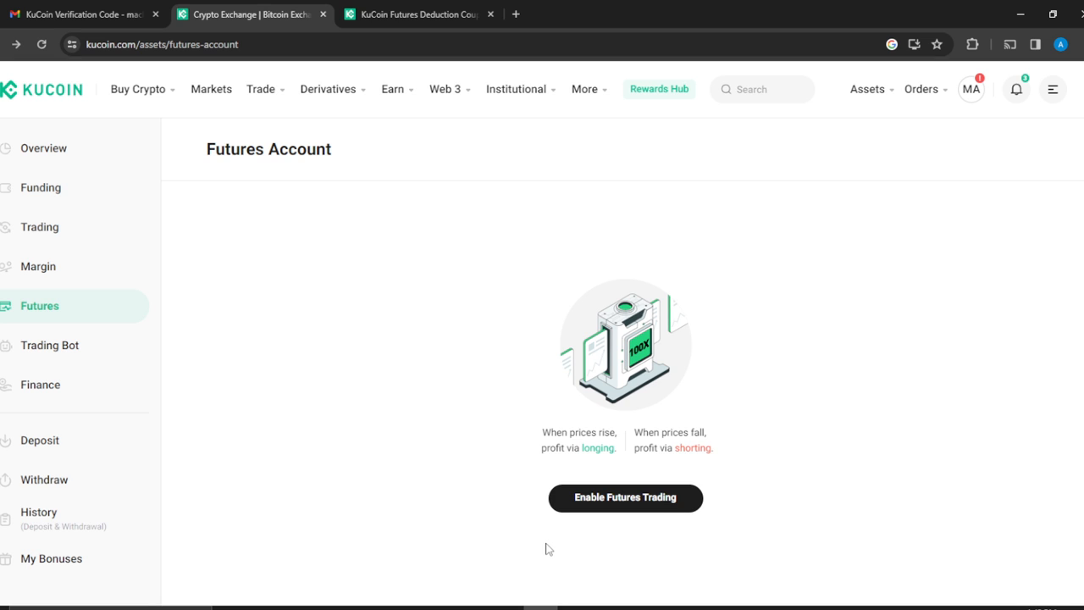
mouse_move(108, 126)
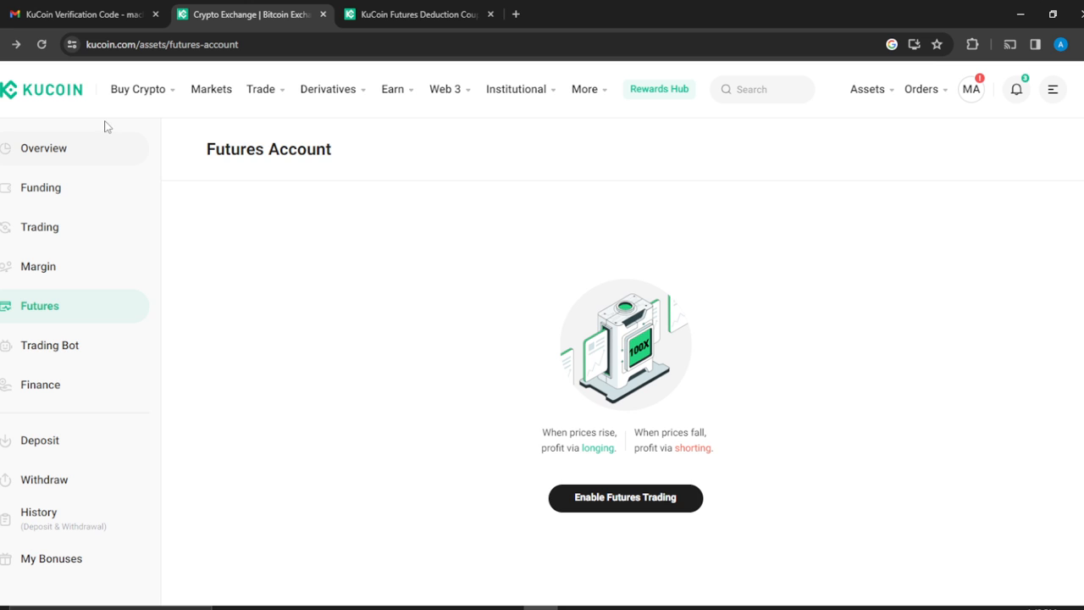
Step: Show the Assets menu, then drop down the Orders list of order and trade history pages
click(138, 89)
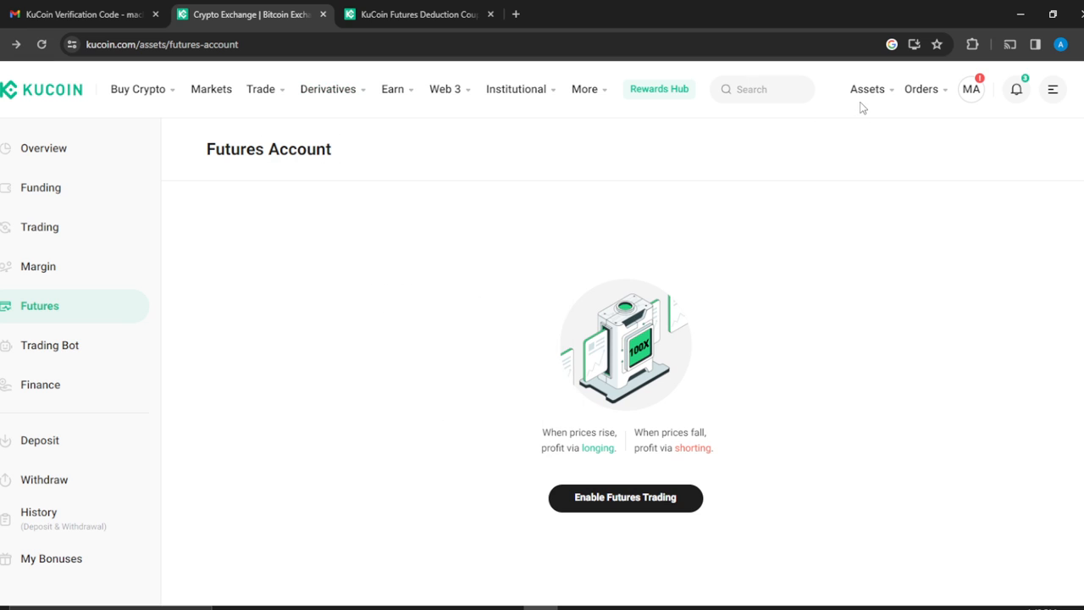
mouse_move(743, 127)
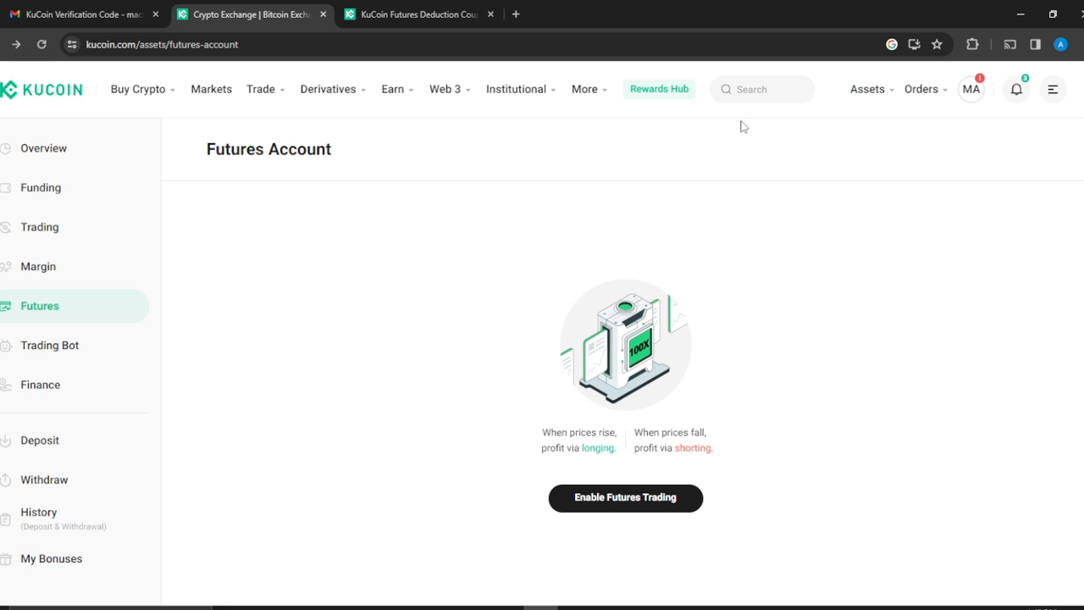
click(868, 89)
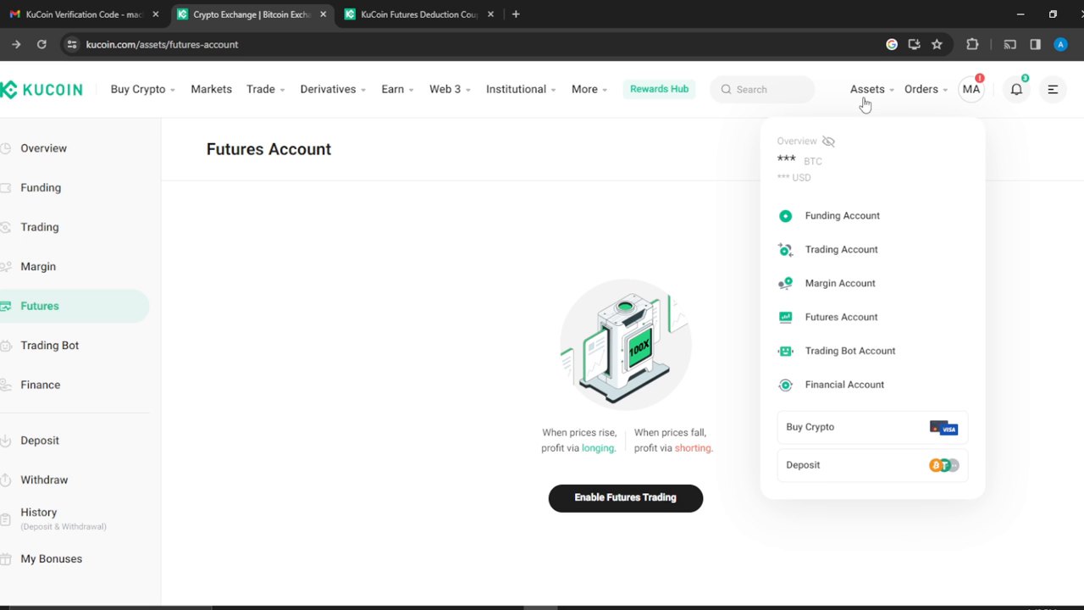
click(922, 89)
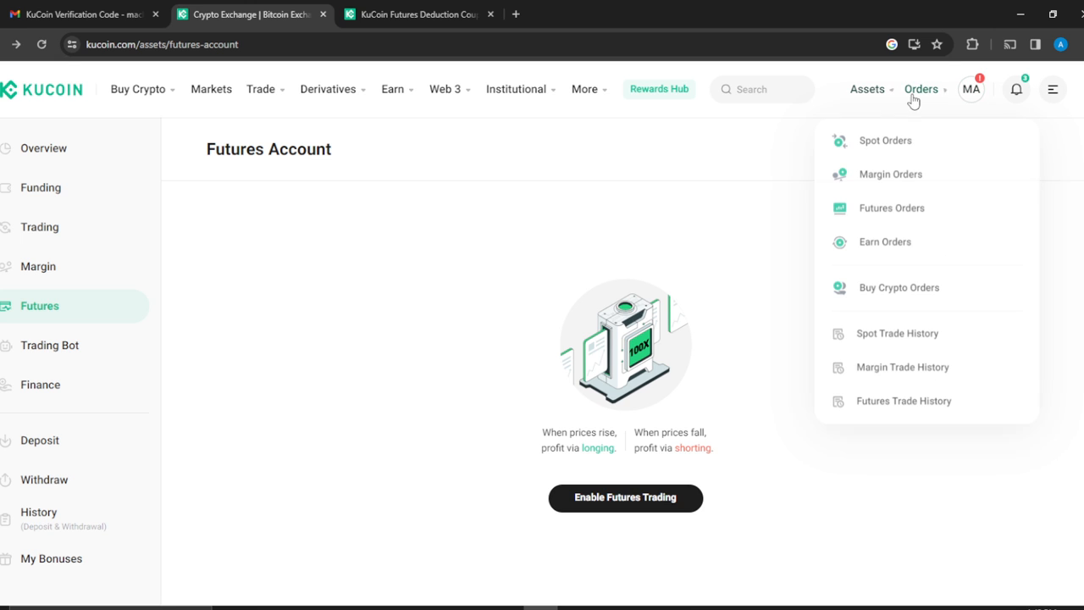
mouse_move(897, 331)
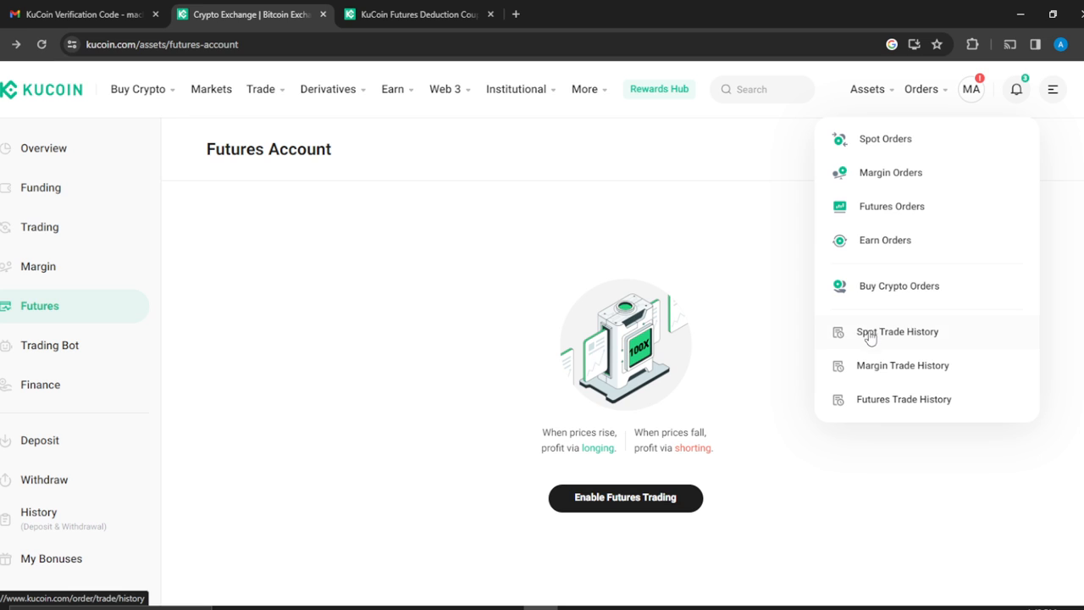
Step: Go to Orders > Spot Trade History and load the Spot Order History tab
click(897, 331)
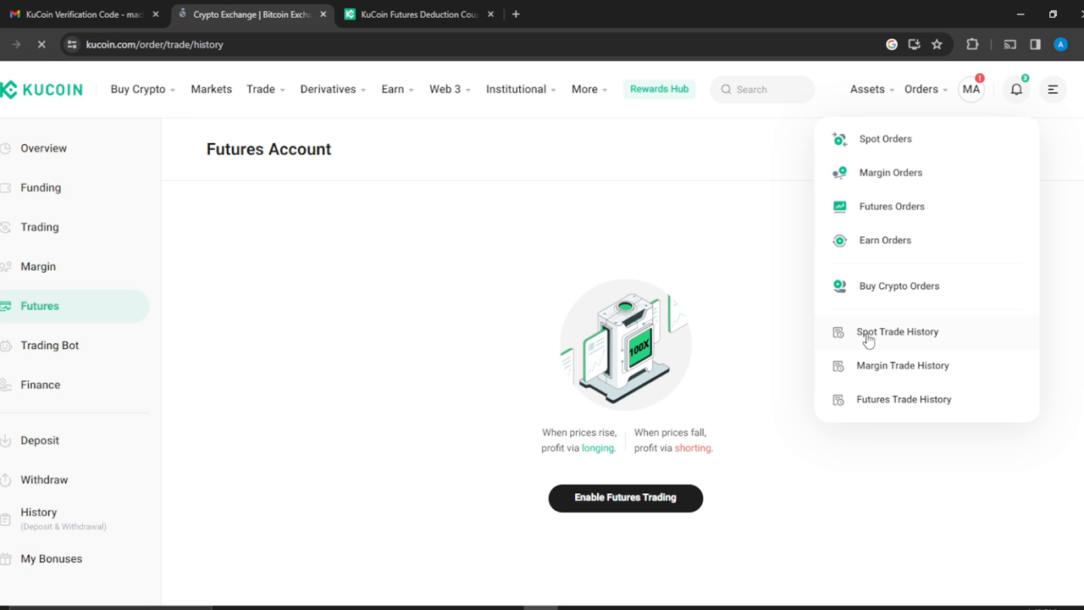
click(897, 331)
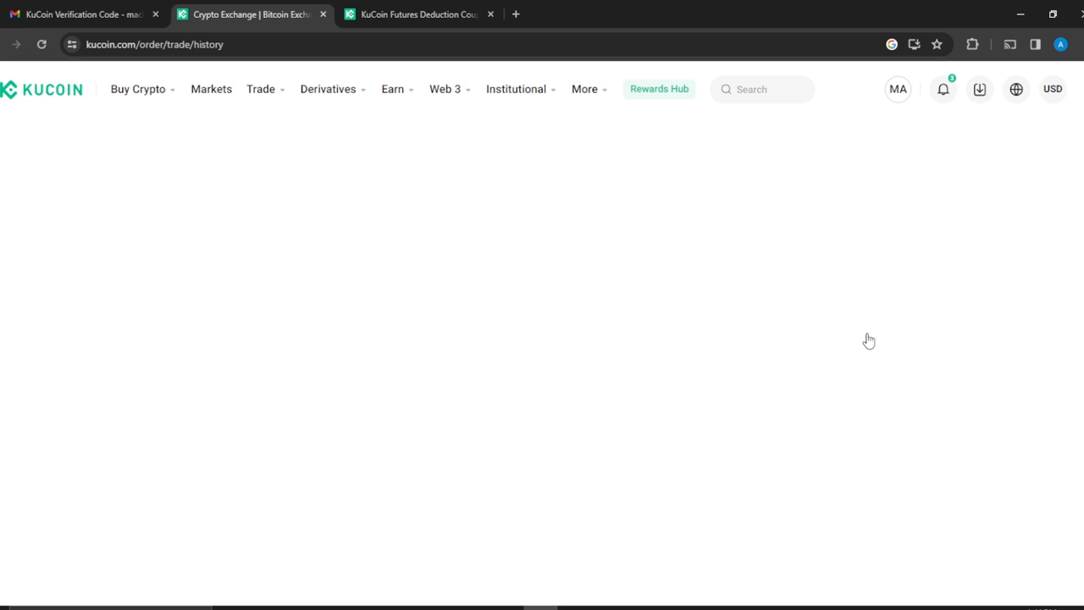
click(1052, 89)
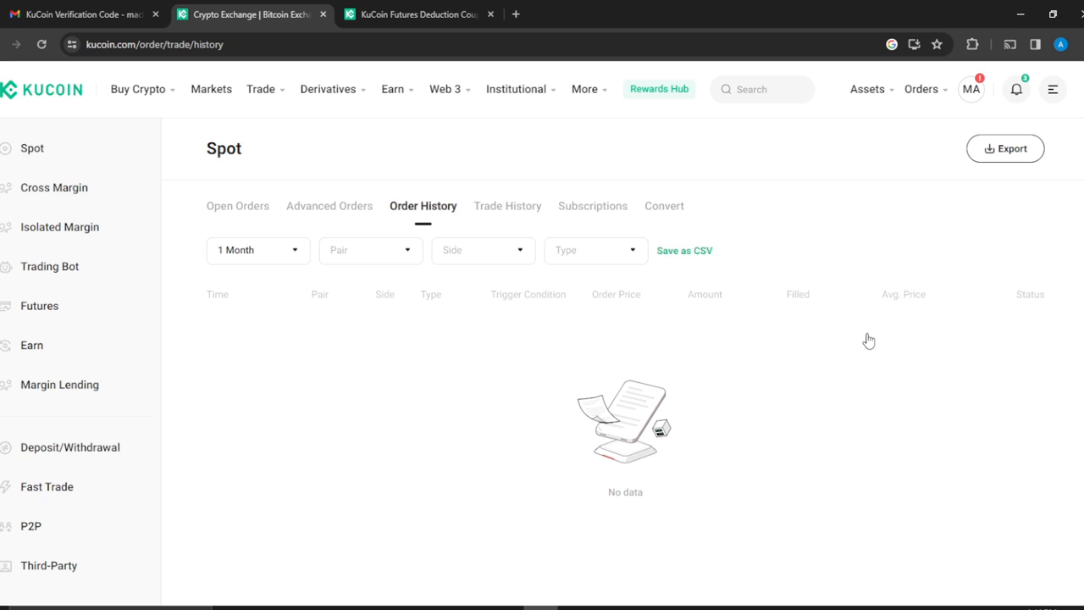
mouse_move(186, 245)
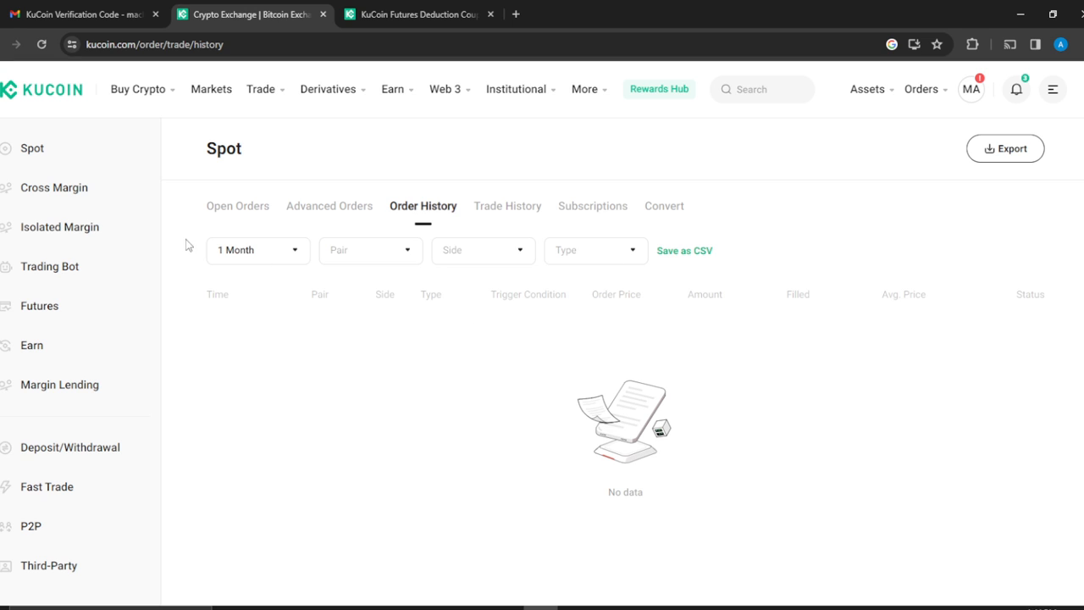
mouse_move(691, 333)
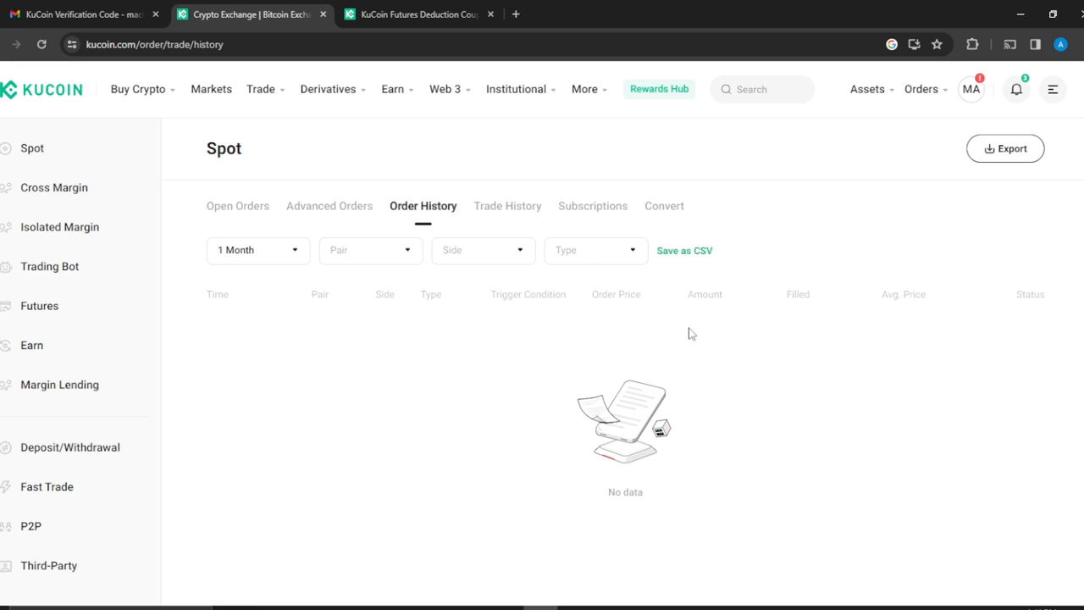
mouse_move(290, 257)
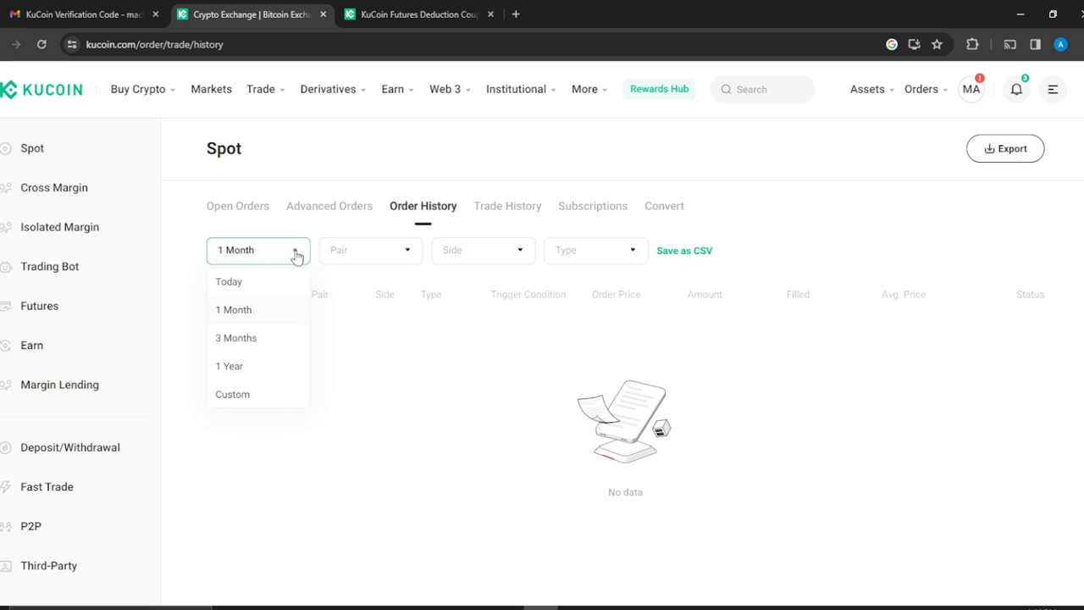
mouse_move(376, 271)
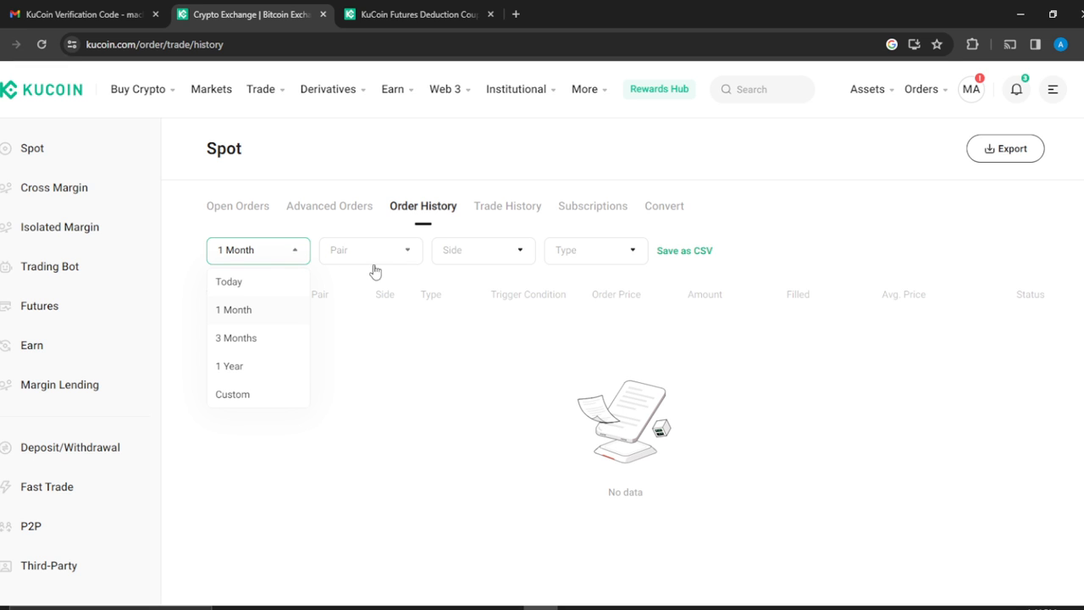
mouse_move(528, 263)
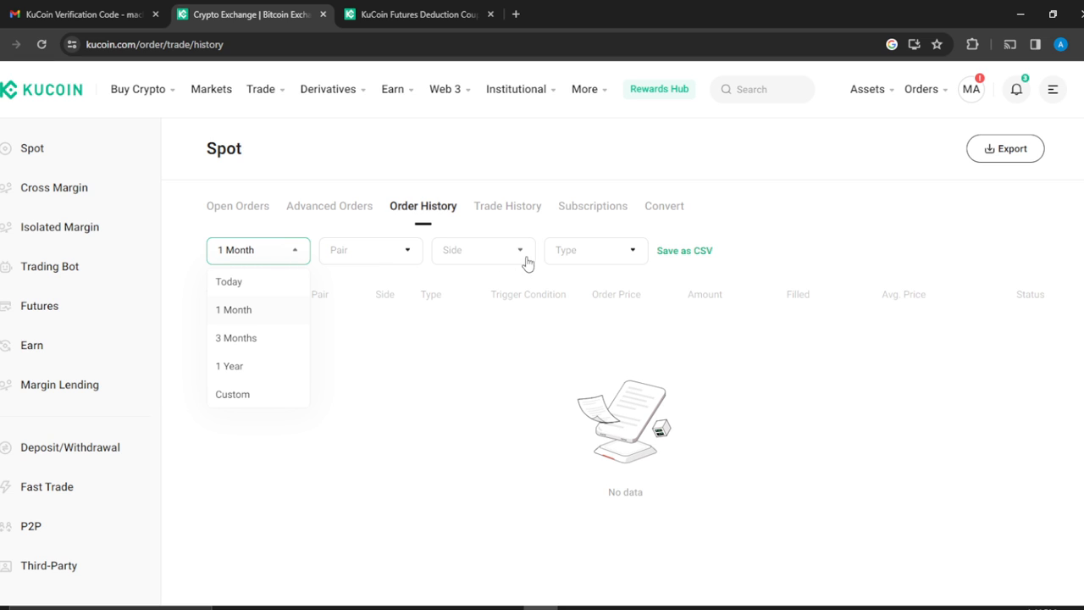
mouse_move(402, 258)
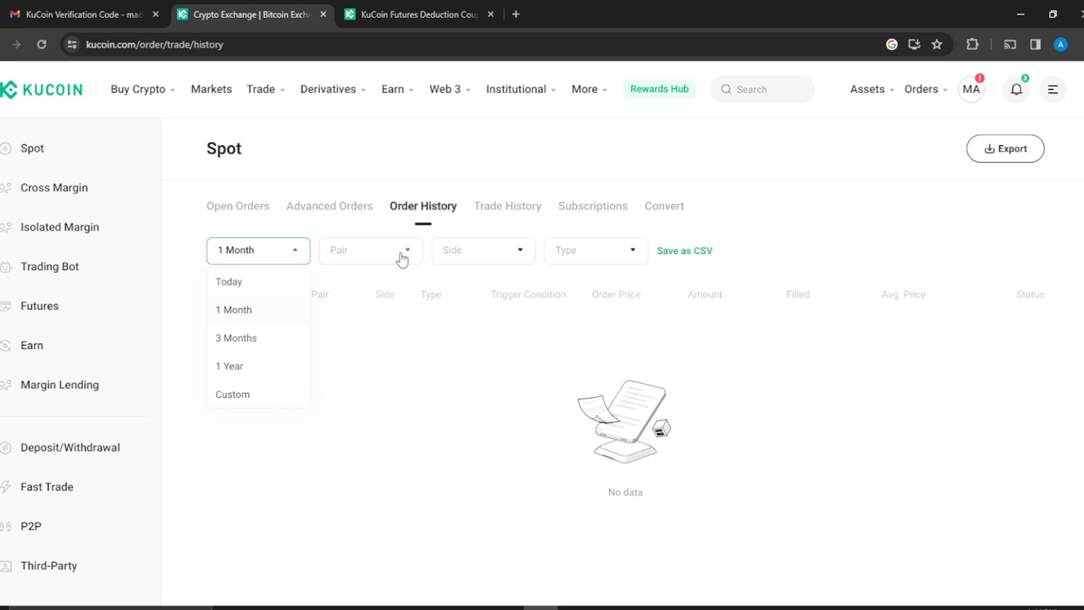
click(370, 250)
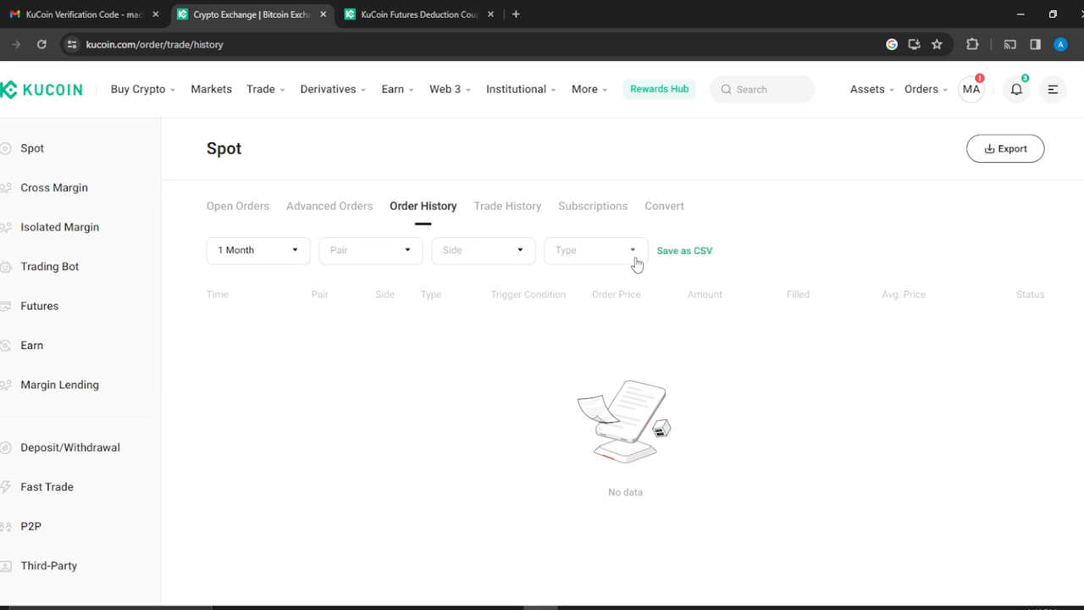
mouse_move(311, 274)
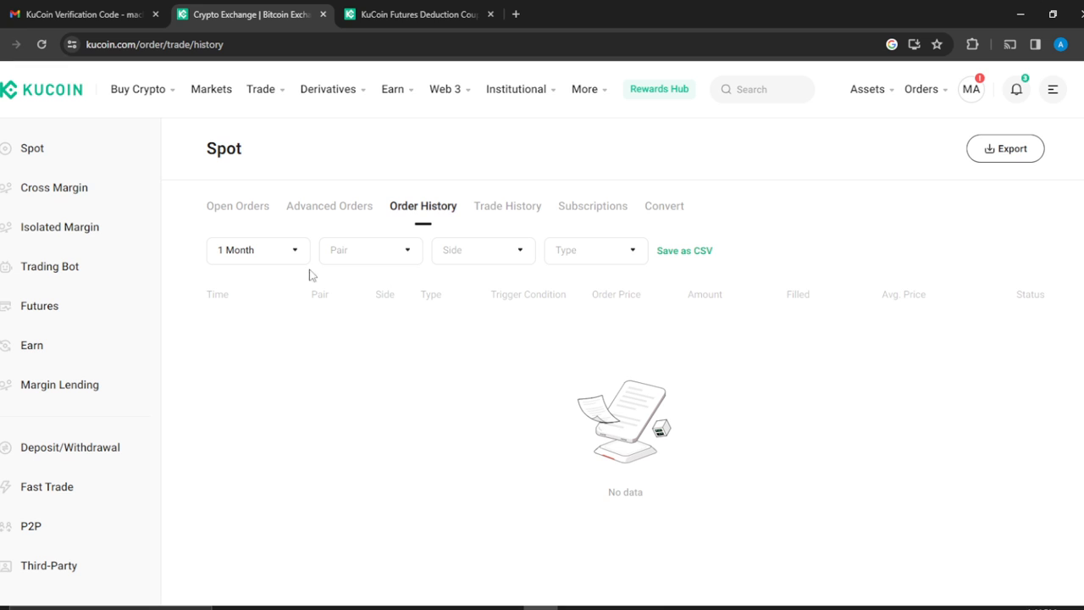
mouse_move(426, 210)
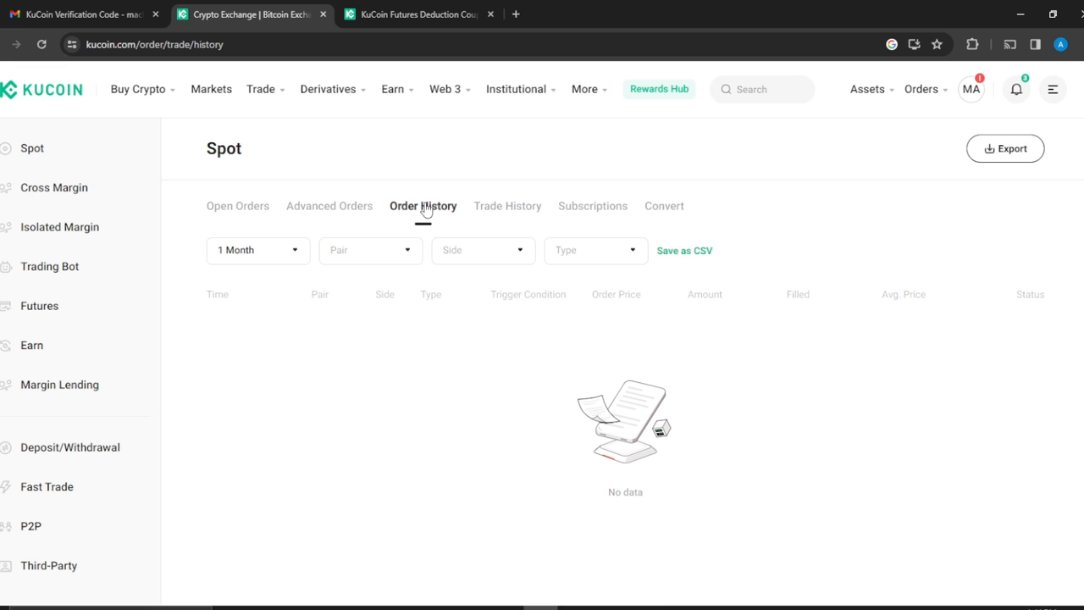
mouse_move(507, 206)
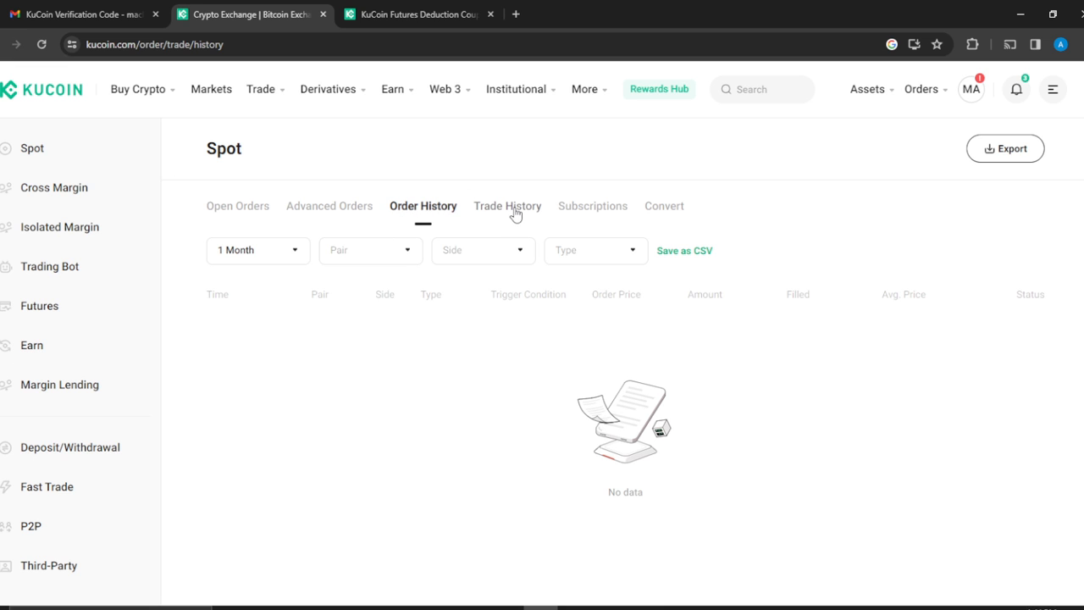
click(507, 206)
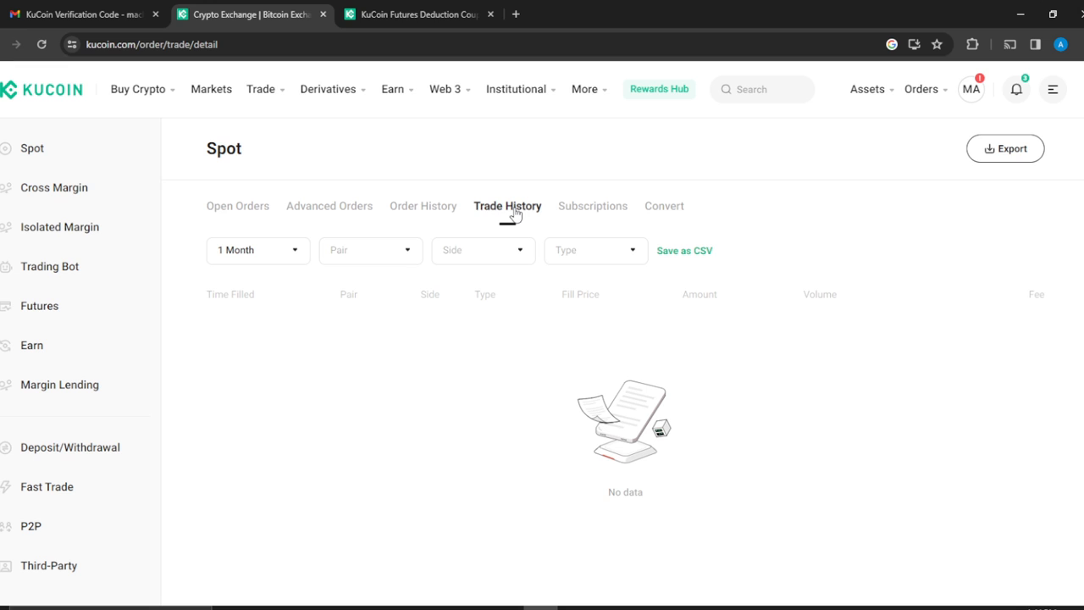
mouse_move(68, 387)
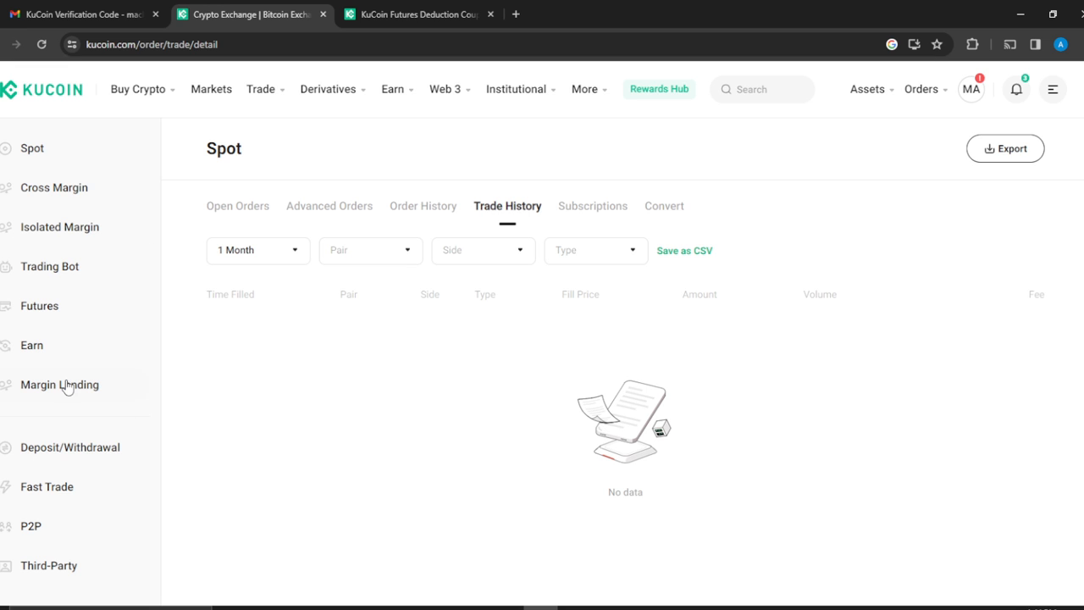
mouse_move(558, 398)
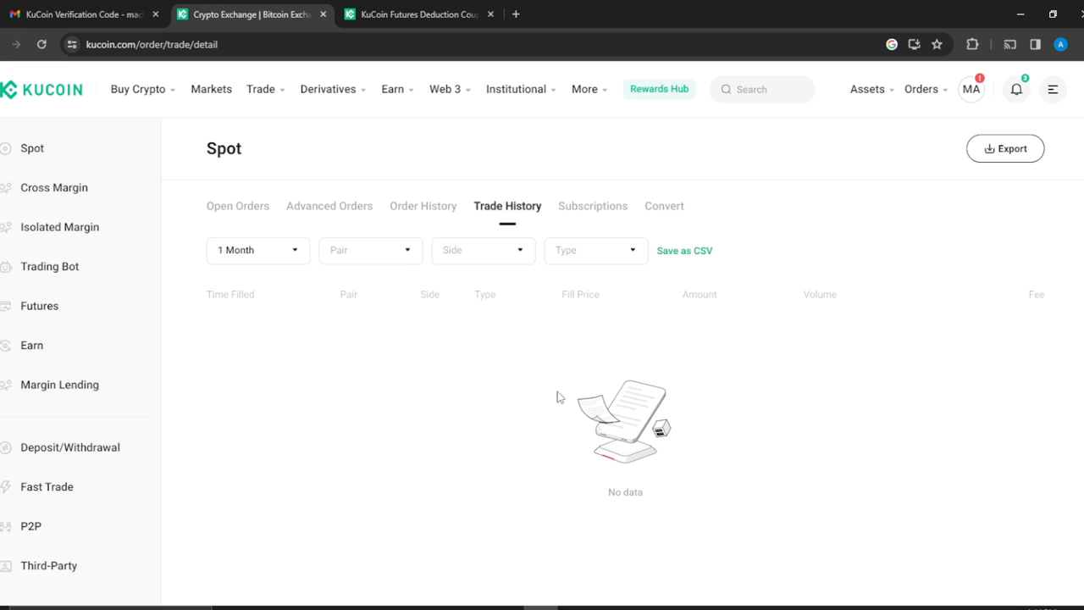
mouse_move(103, 475)
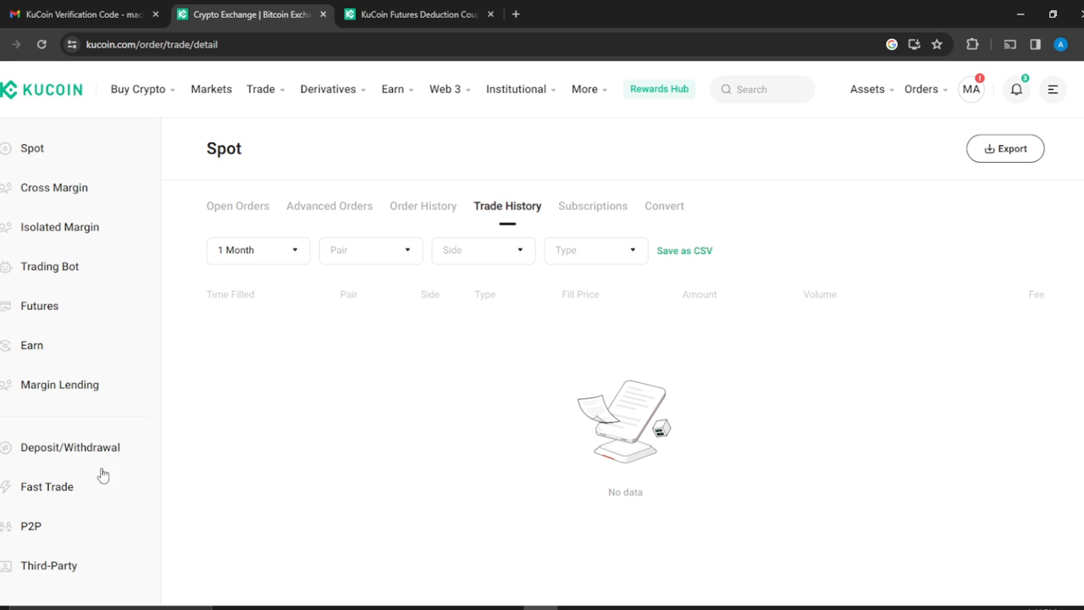
mouse_move(220, 415)
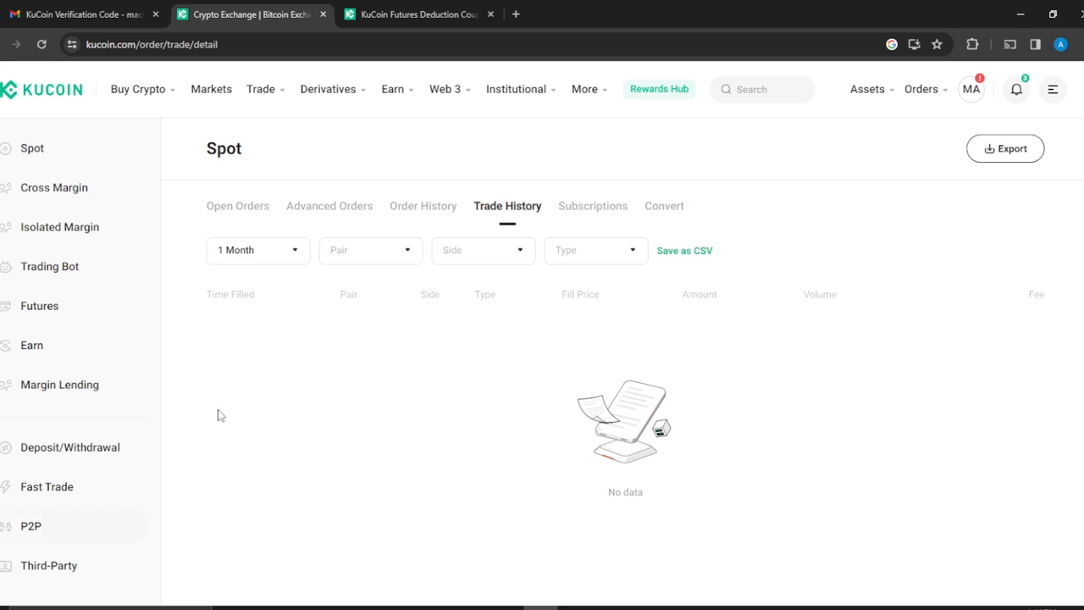
mouse_move(266, 433)
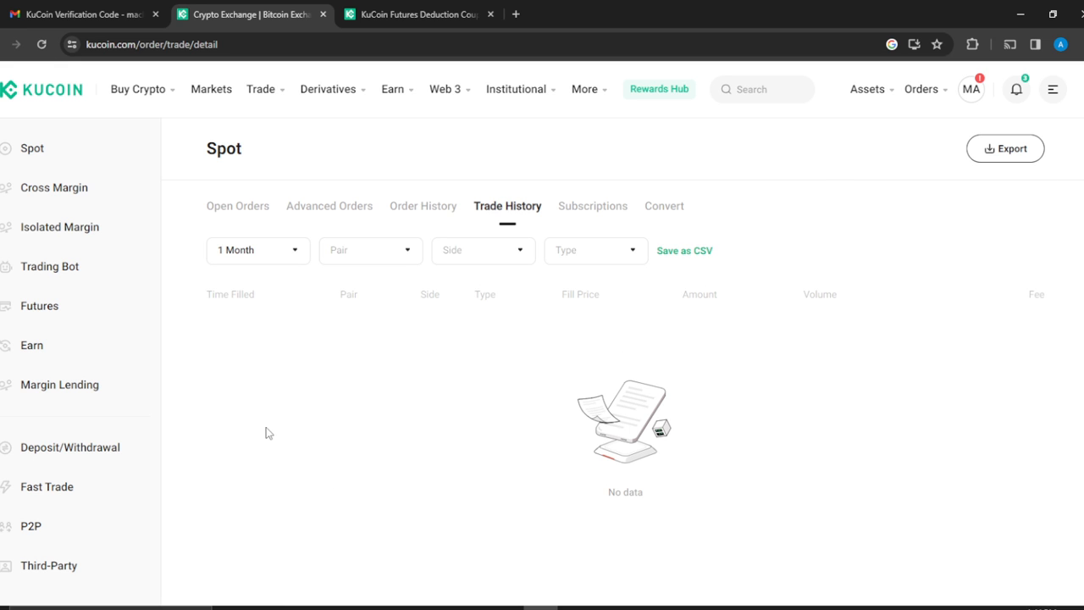
mouse_move(567, 390)
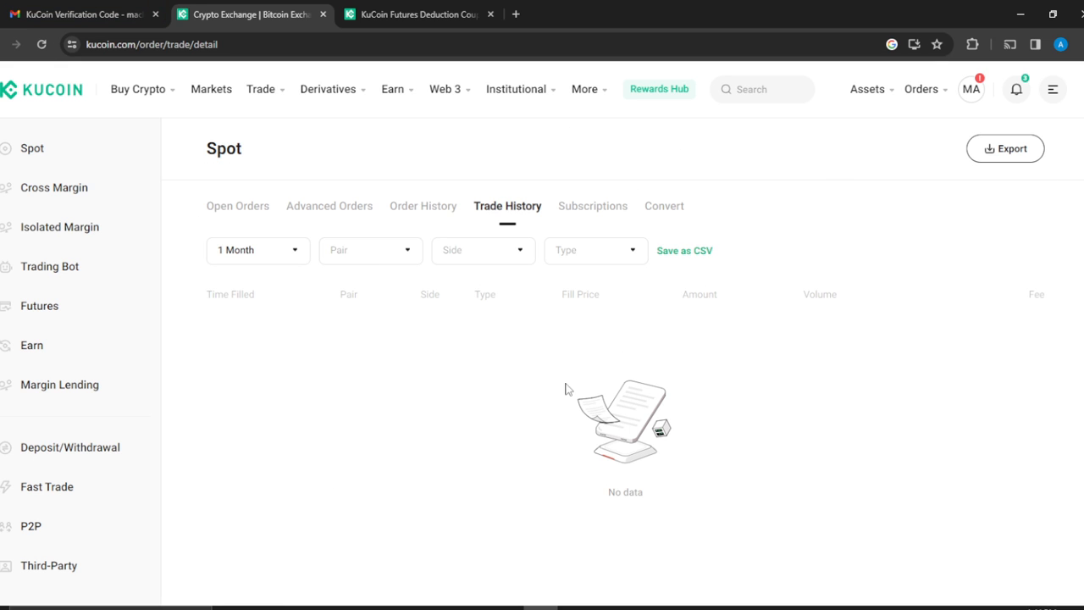
mouse_move(656, 219)
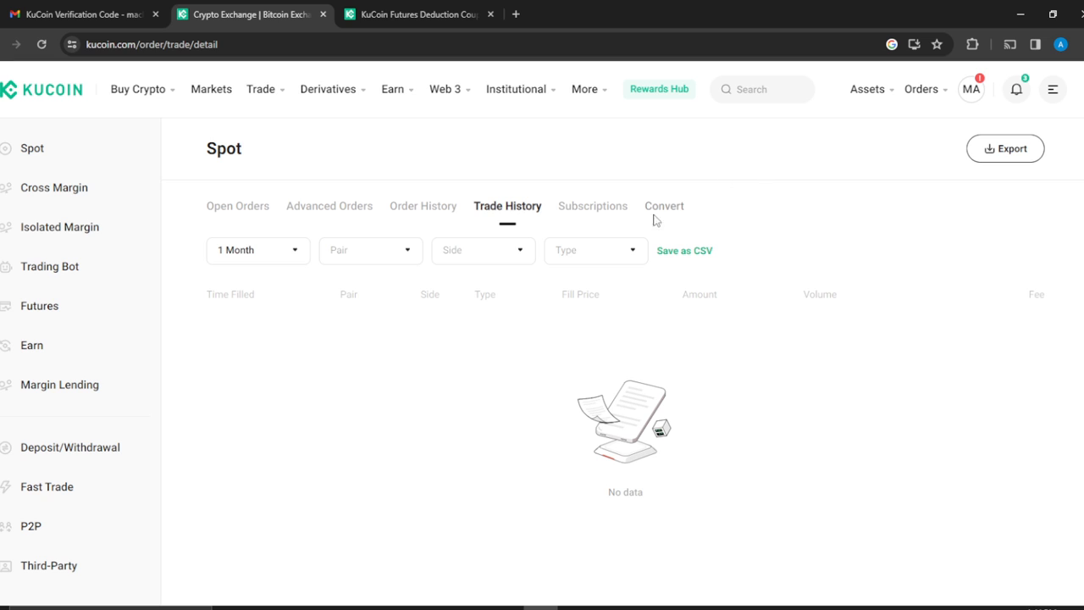
mouse_move(1041, 176)
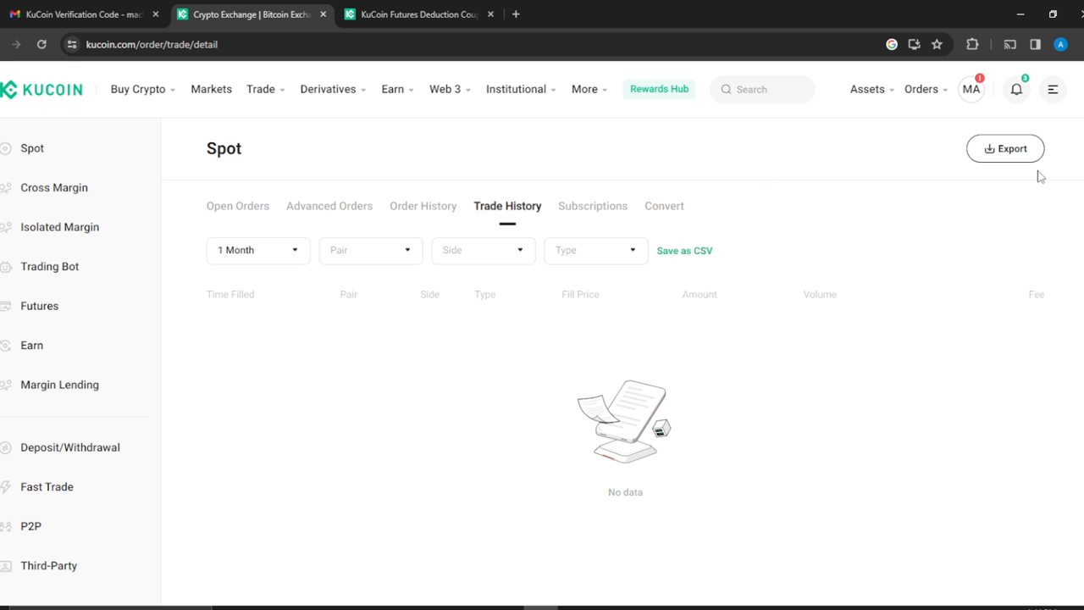
mouse_move(67, 453)
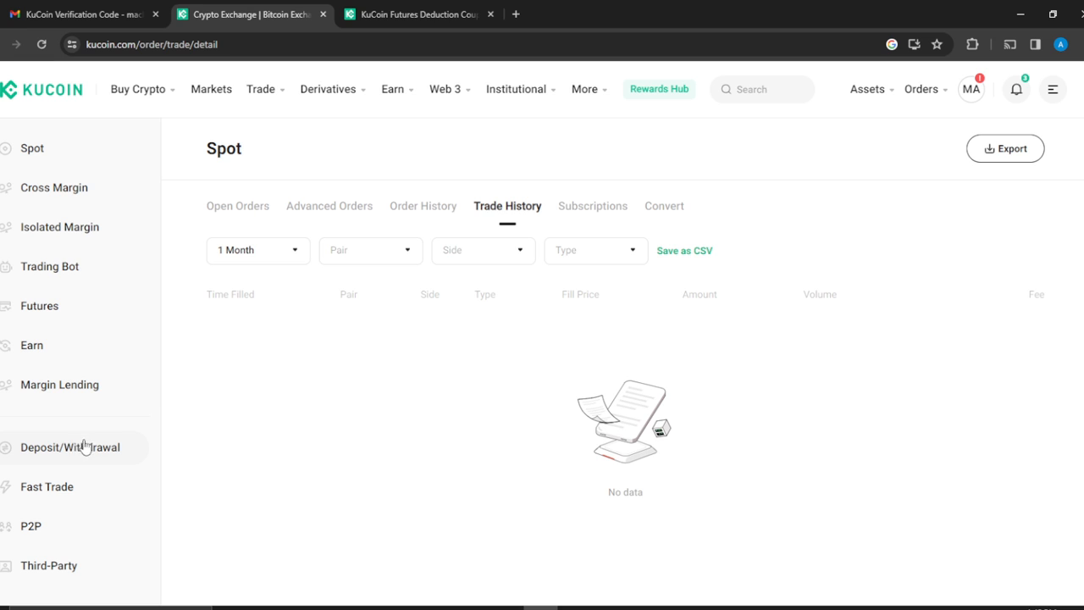
click(971, 89)
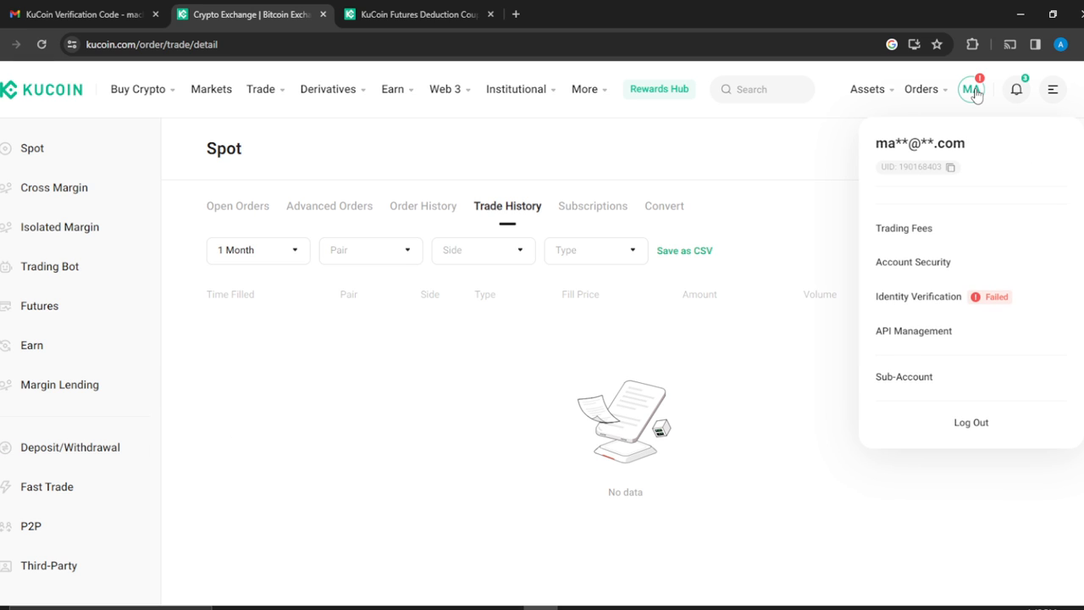
click(920, 89)
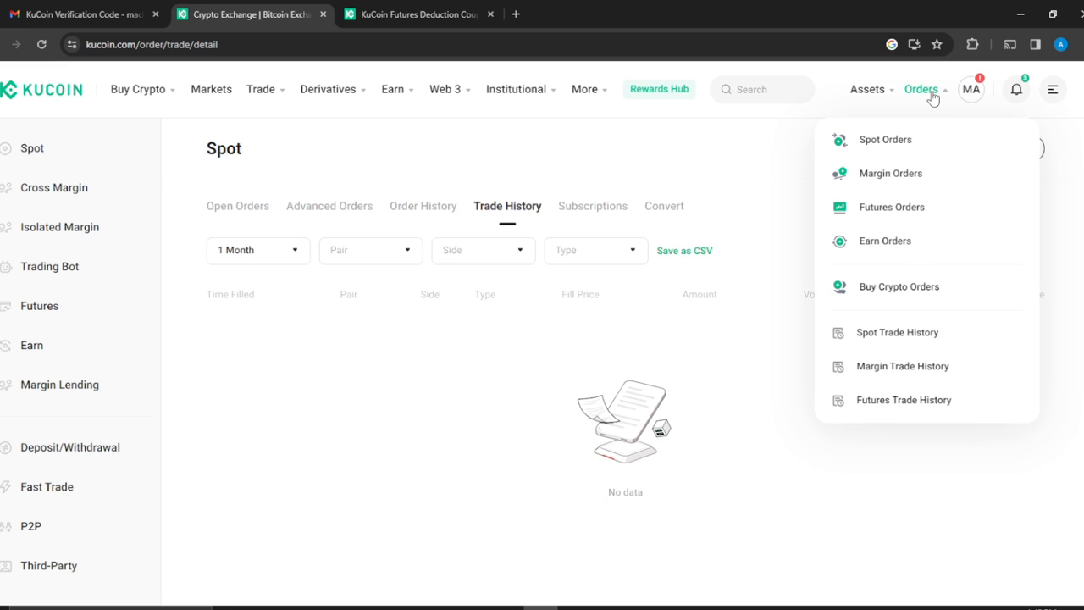
mouse_move(932, 299)
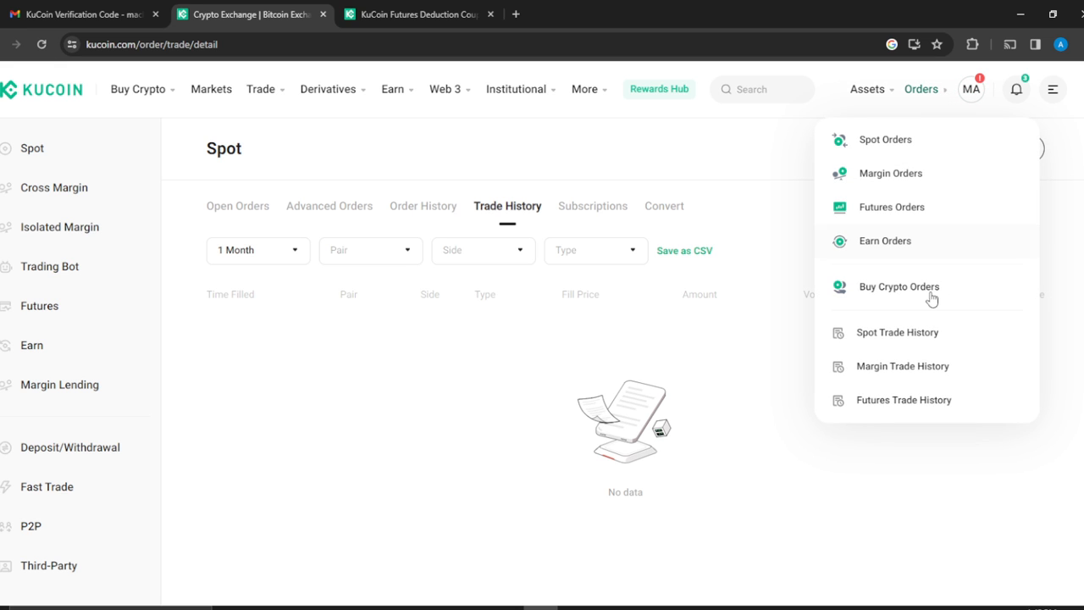
click(834, 437)
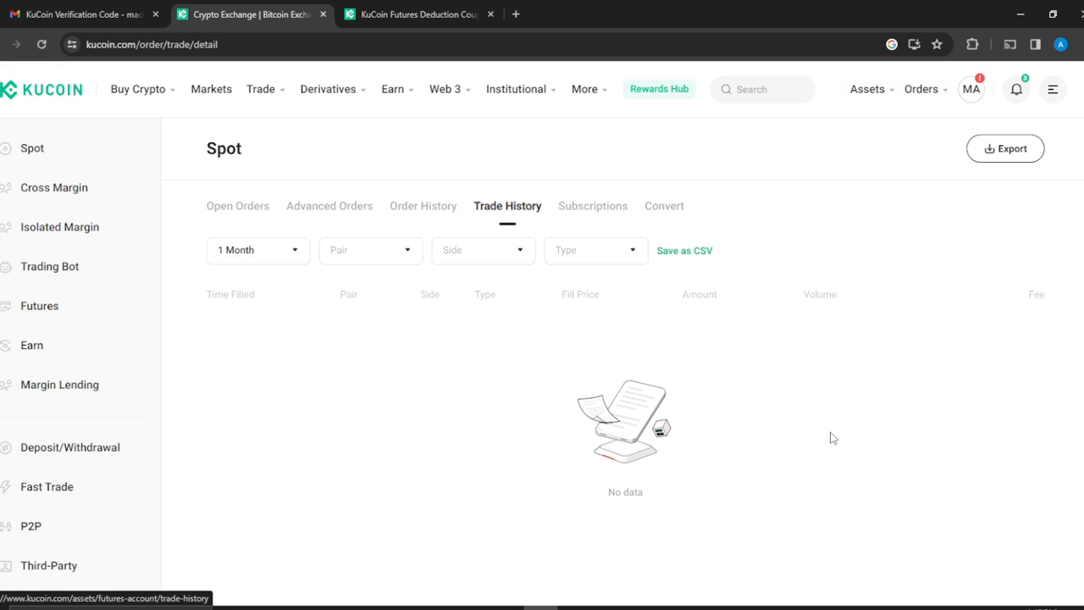
click(922, 89)
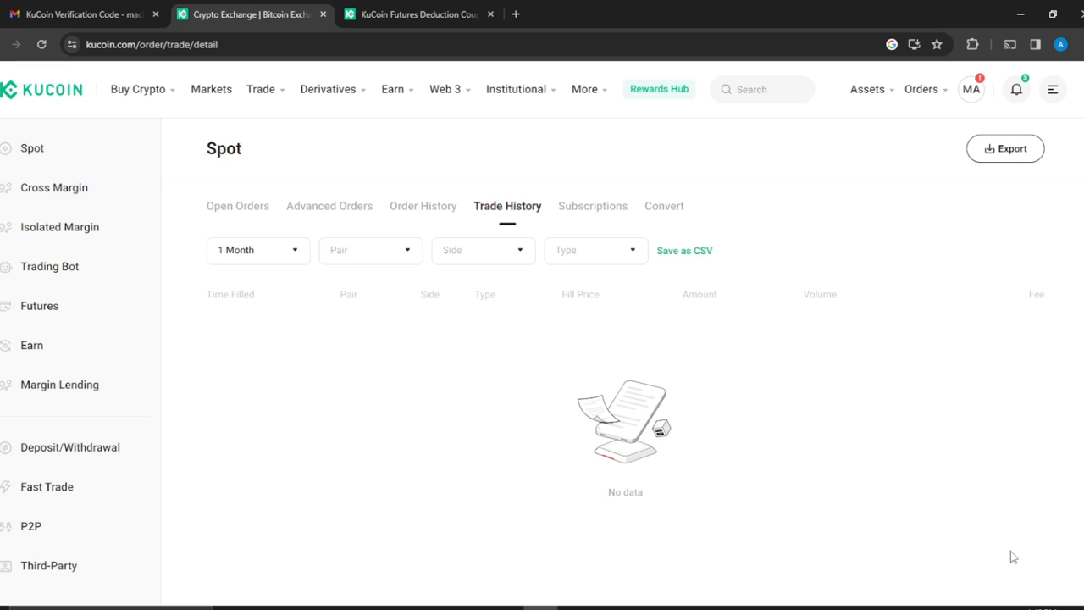
mouse_move(707, 271)
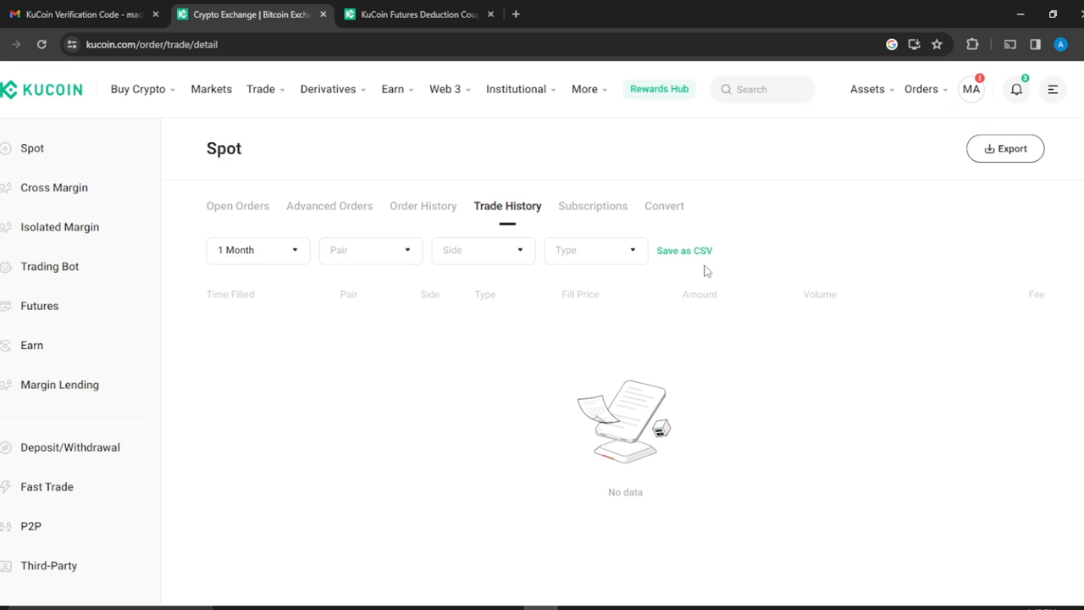
mouse_move(691, 311)
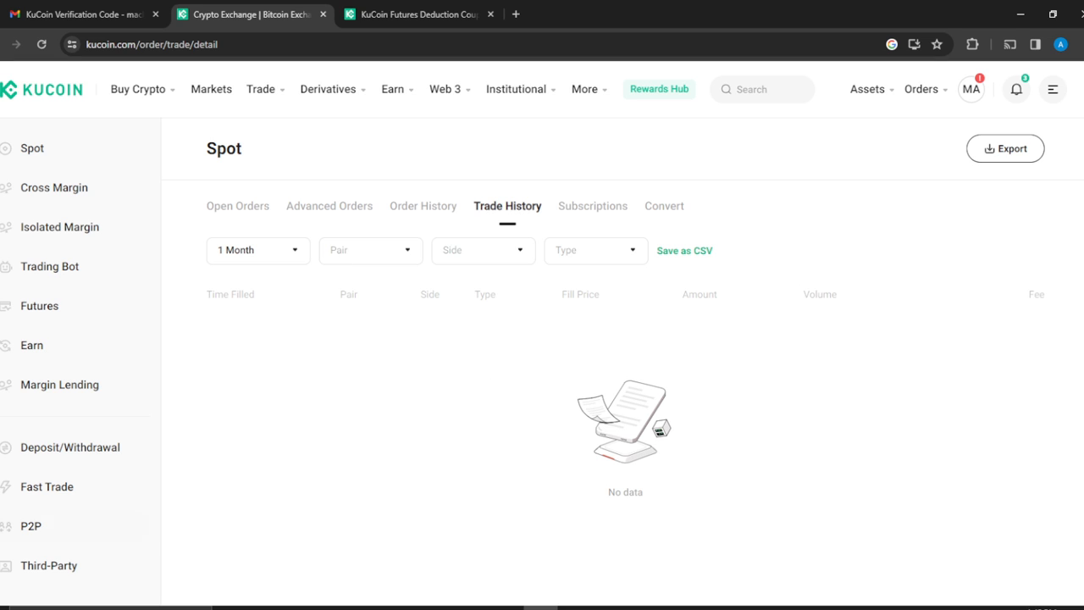
mouse_move(71, 447)
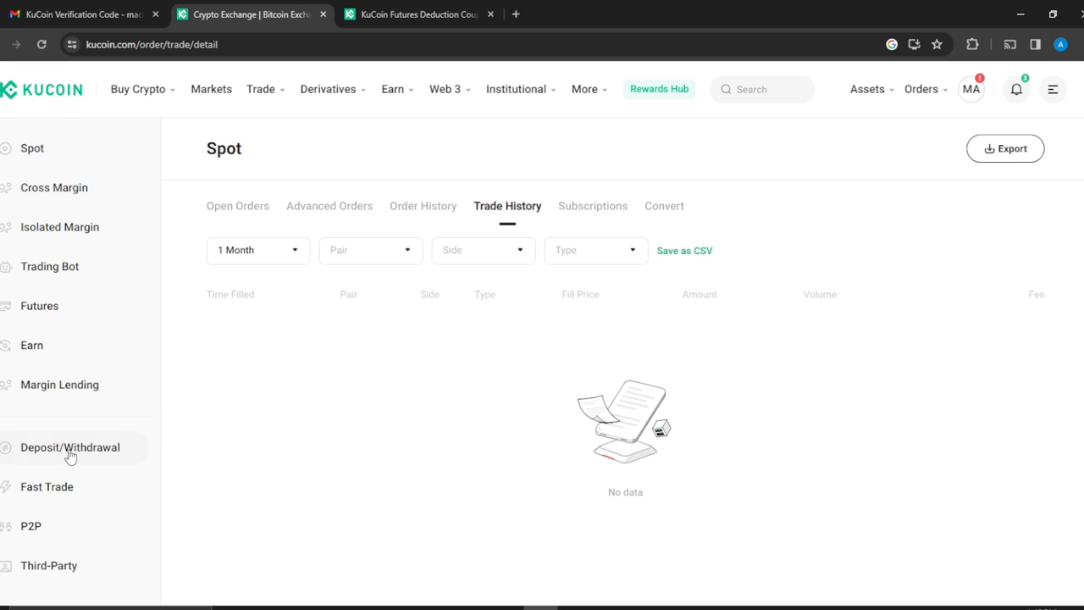
Step: Open Deposit/Withdrawal history from the left sidebar in a new tab
click(70, 447)
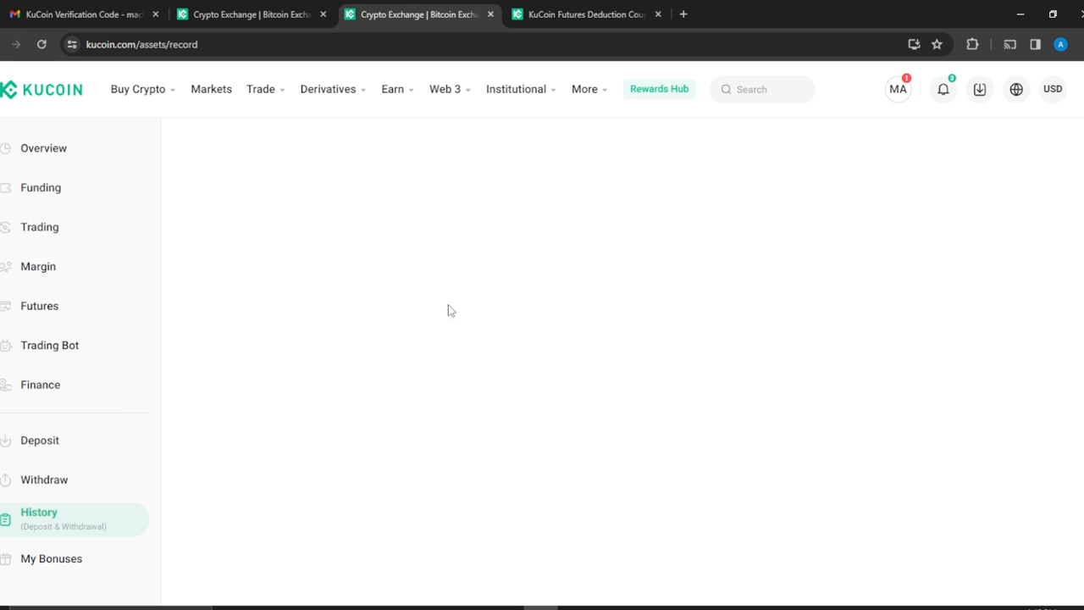
mouse_move(232, 349)
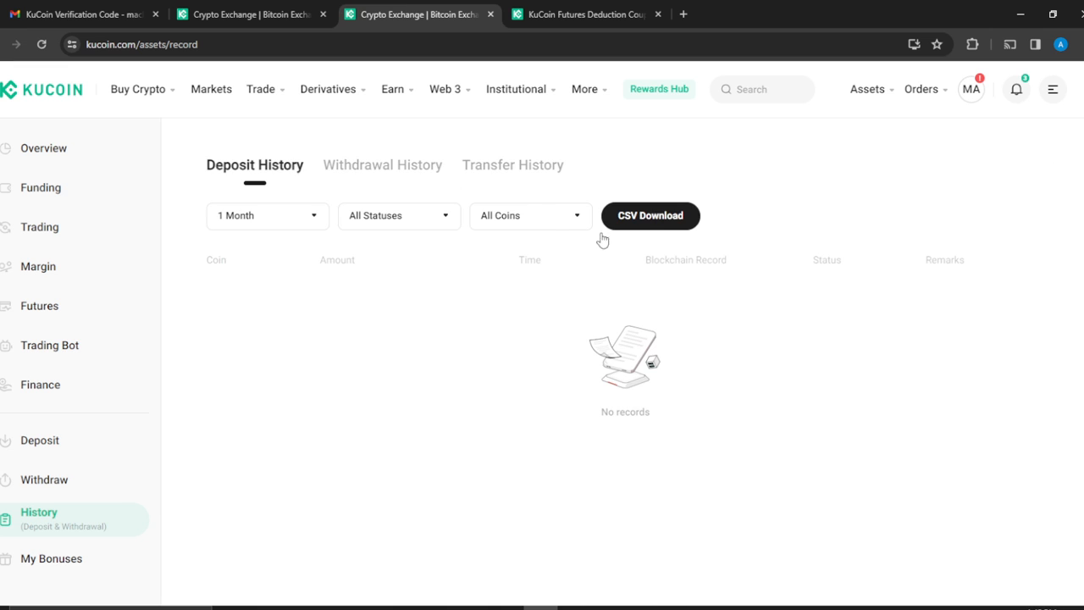
mouse_move(249, 194)
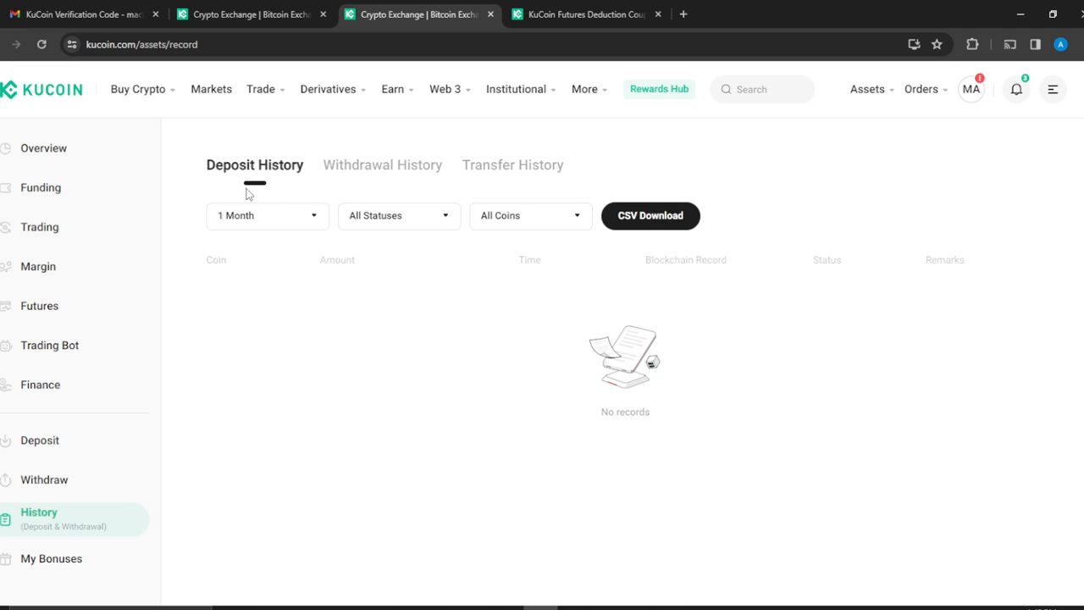
mouse_move(382, 170)
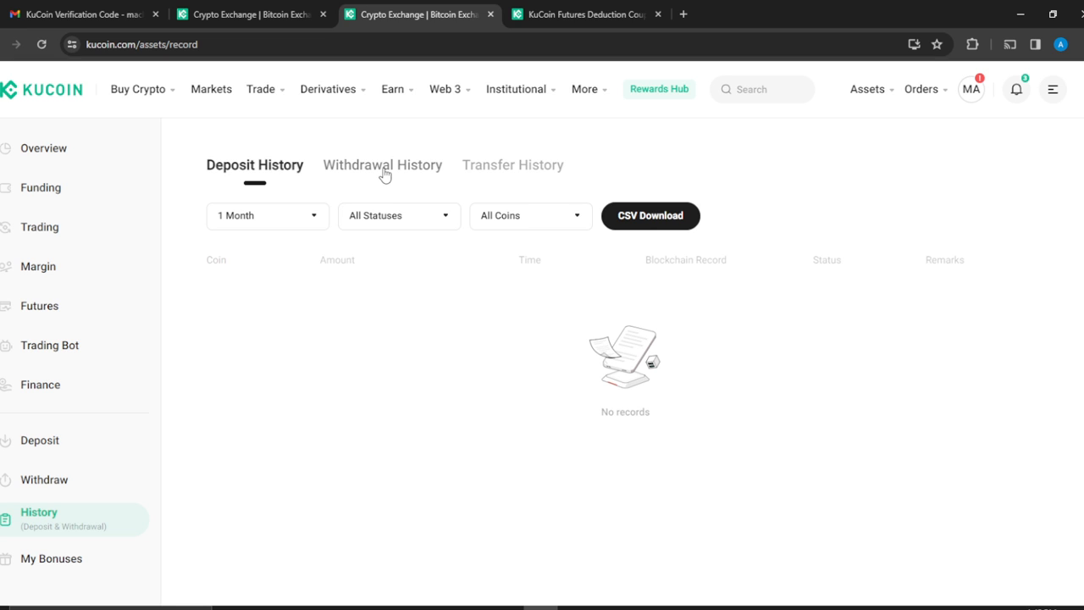
mouse_move(558, 159)
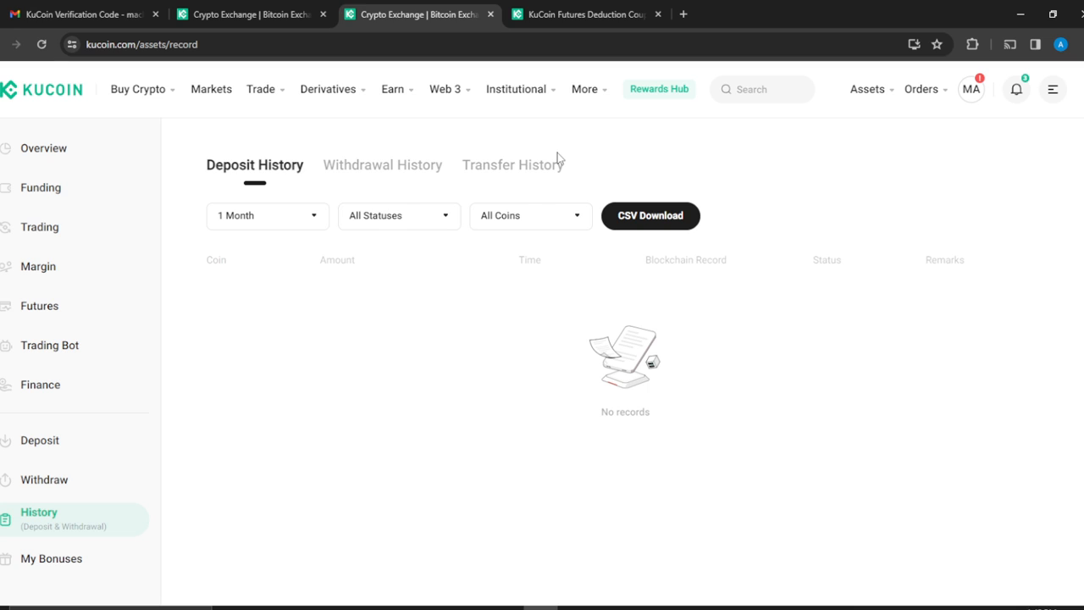